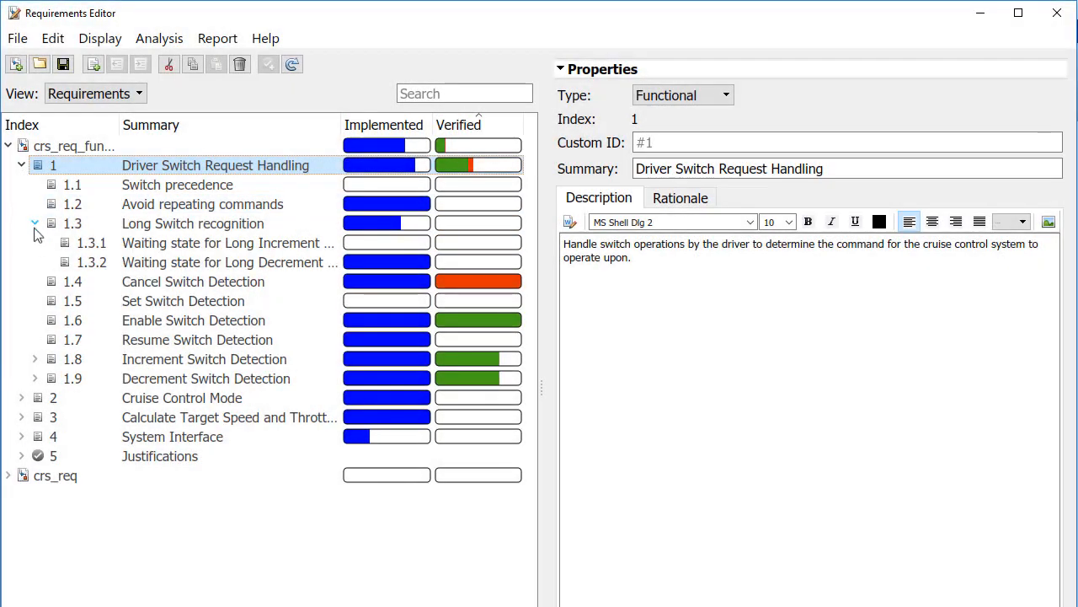
- Browse the requirement hierarchy and open the disableCaseDetection model's perspective options
click(35, 359)
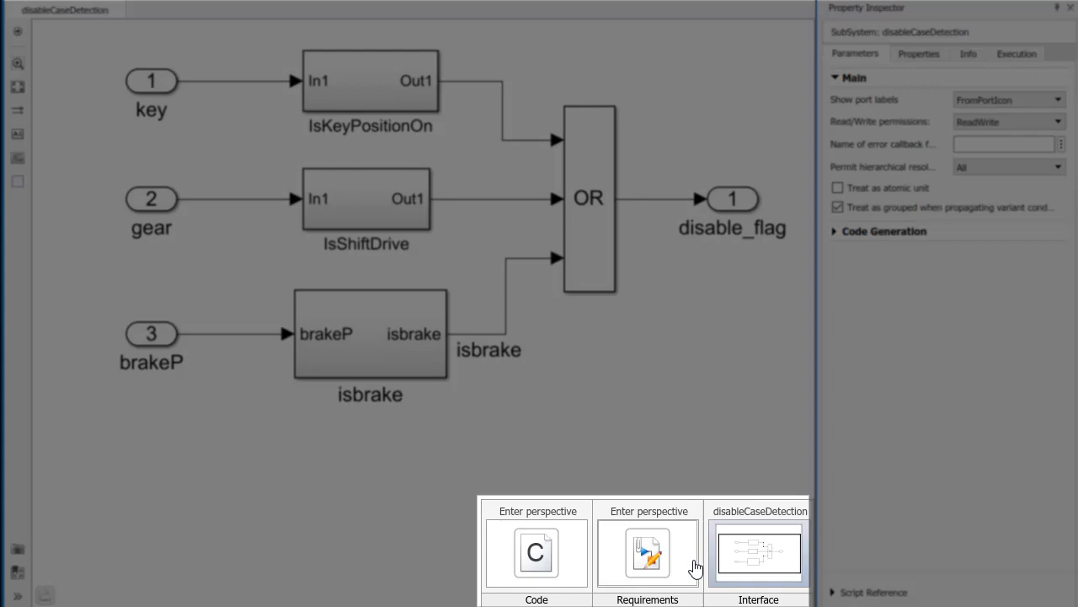
- Dock the Requirements perspective under the model and select requirements like Cruise Control Mode
click(648, 554)
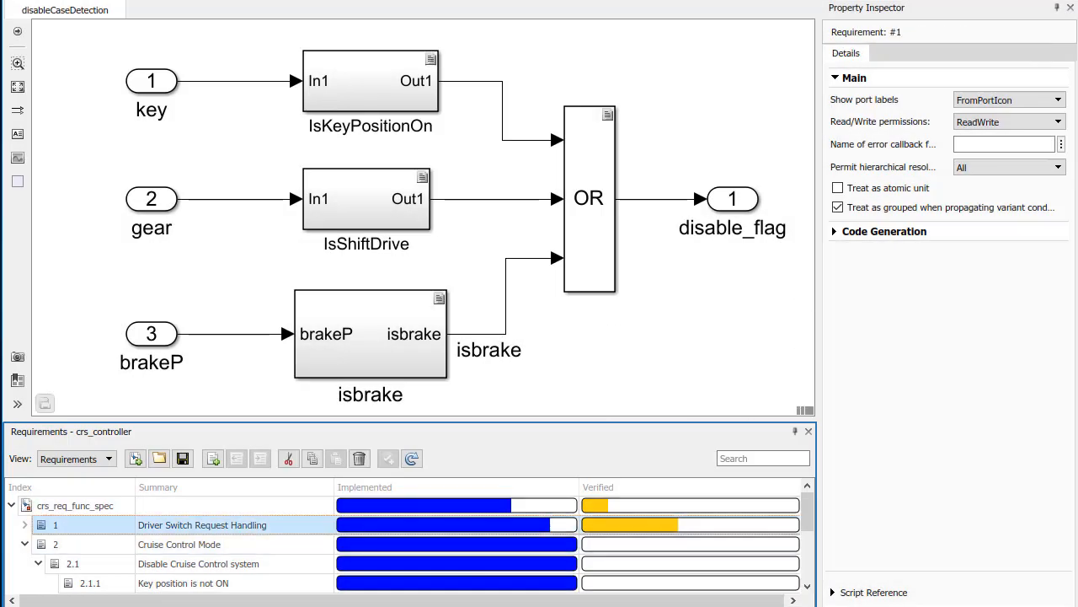
click(201, 525)
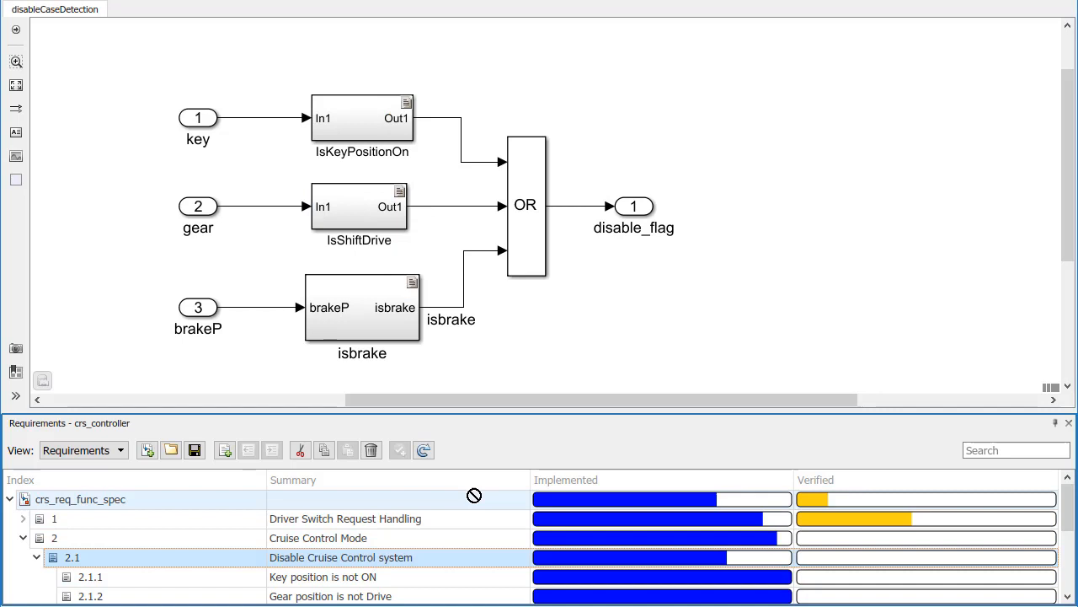
click(525, 205)
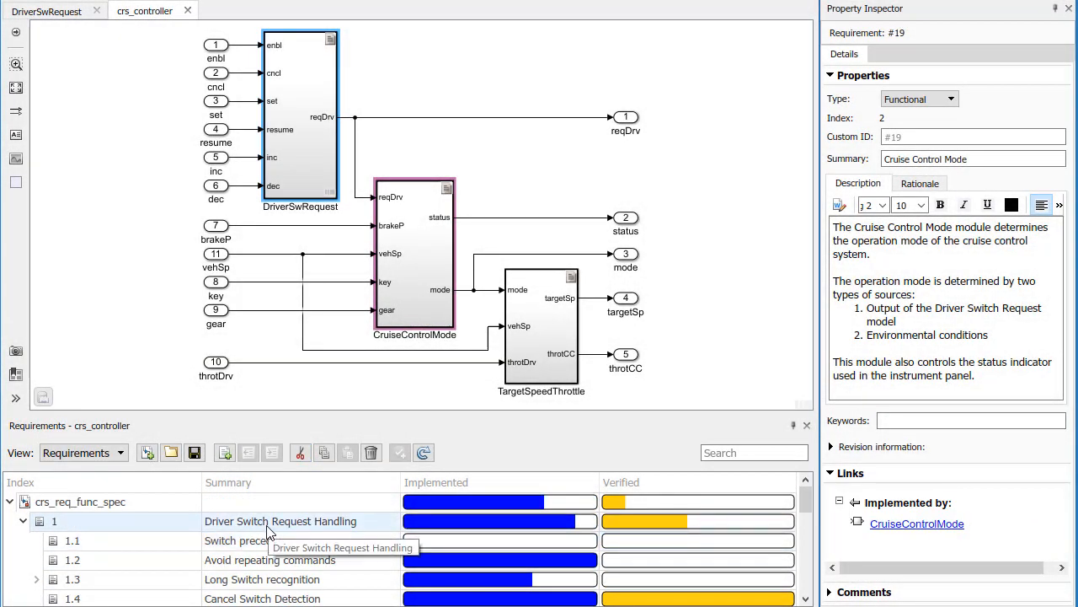
- Select Driver Switch Request Handling to see DriverSwRequest implements it, then inspect requirement 1.8.2
click(280, 521)
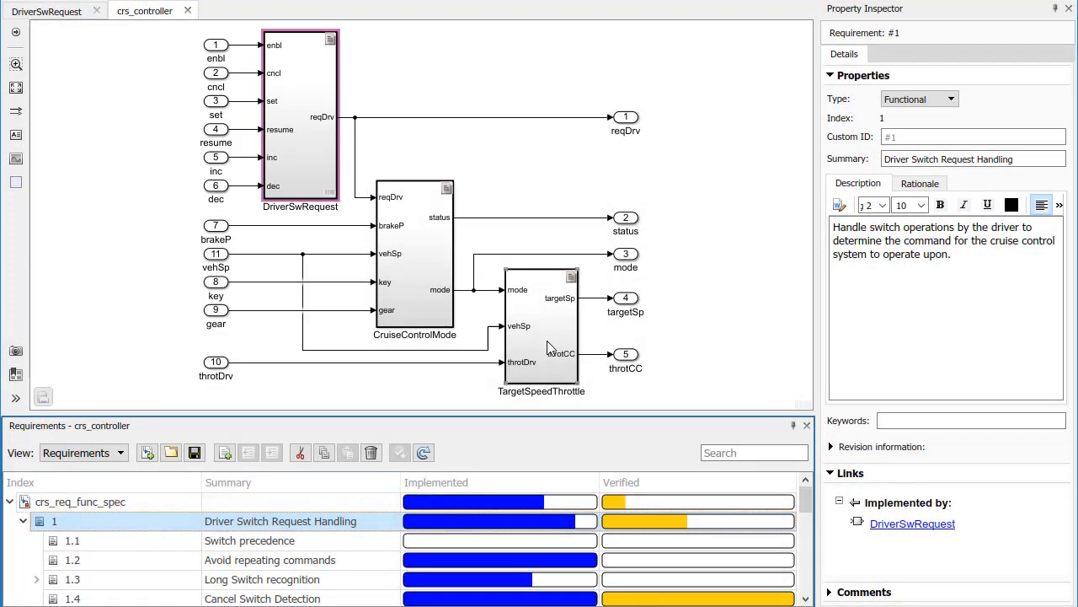
click(543, 328)
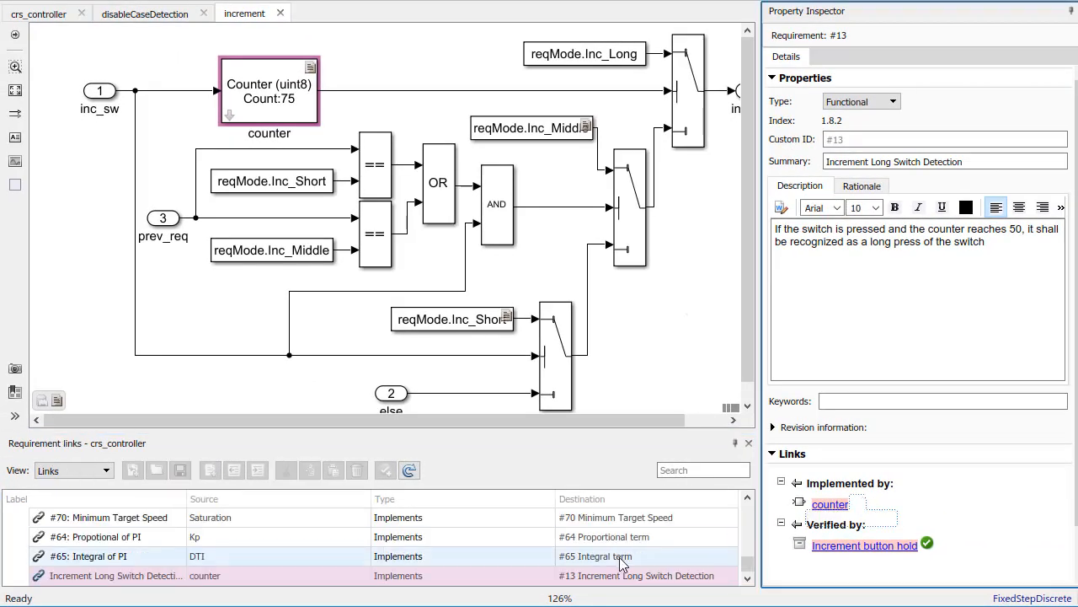
- Select the Integral of PI link, then scroll the product page to Try or Buy
click(113, 575)
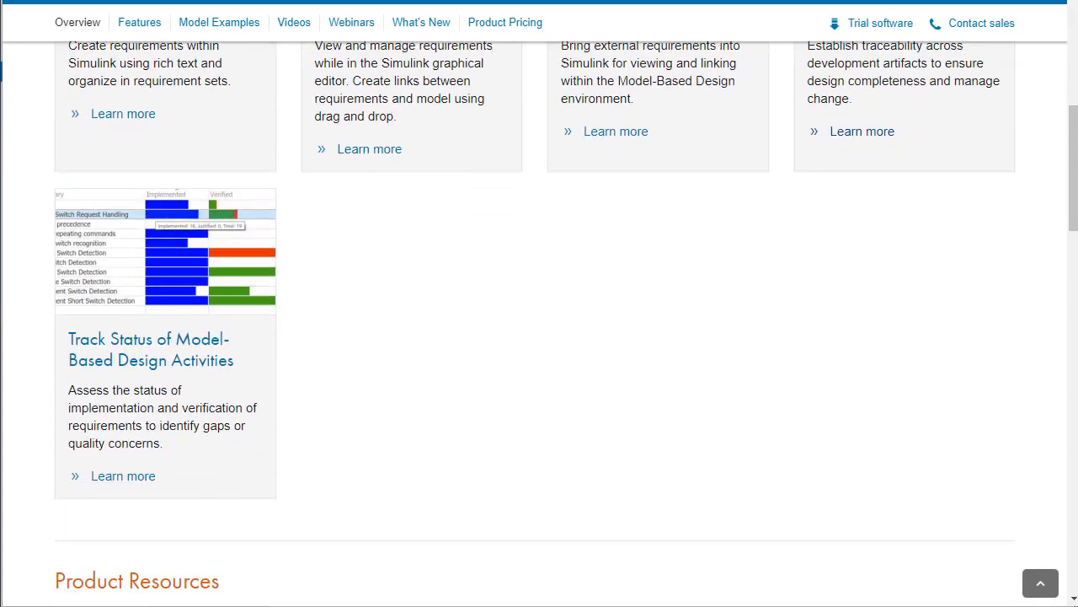
scroll(down, 3)
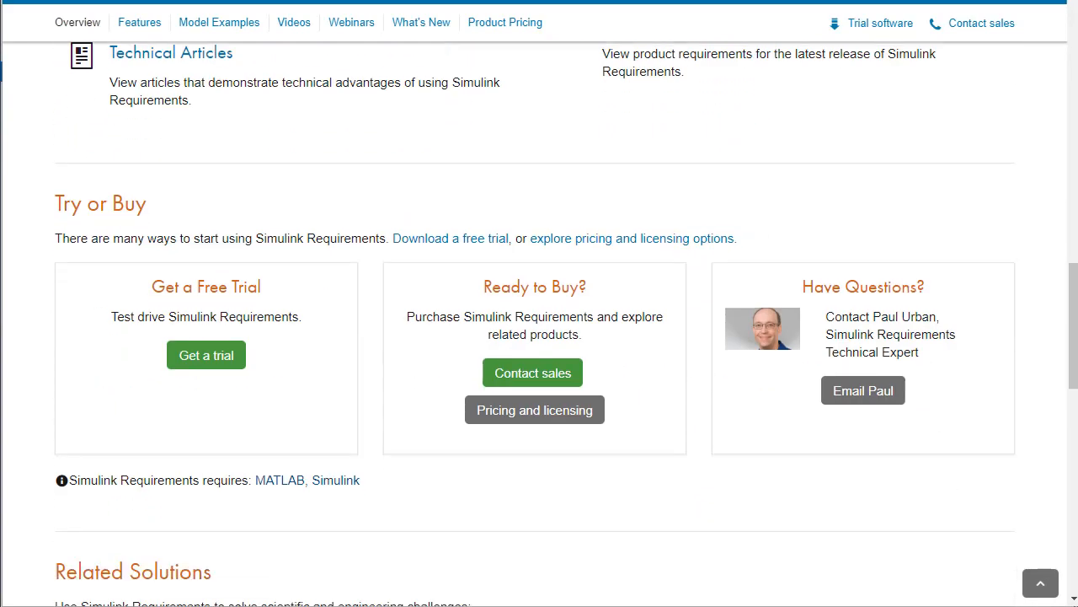